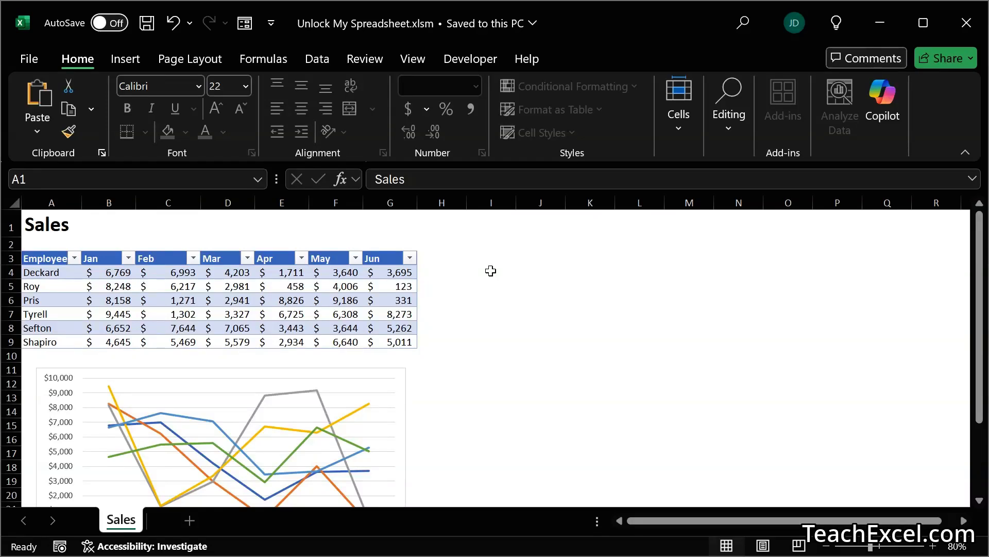
{"action": "mouse_move", "coordinate": [217, 334]}
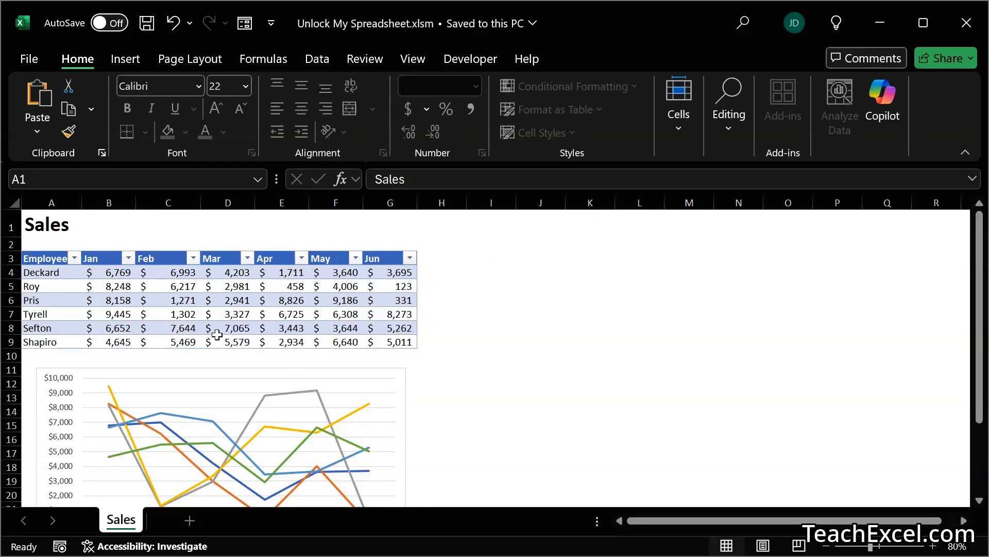
{"action": "mouse_move", "coordinate": [194, 262]}
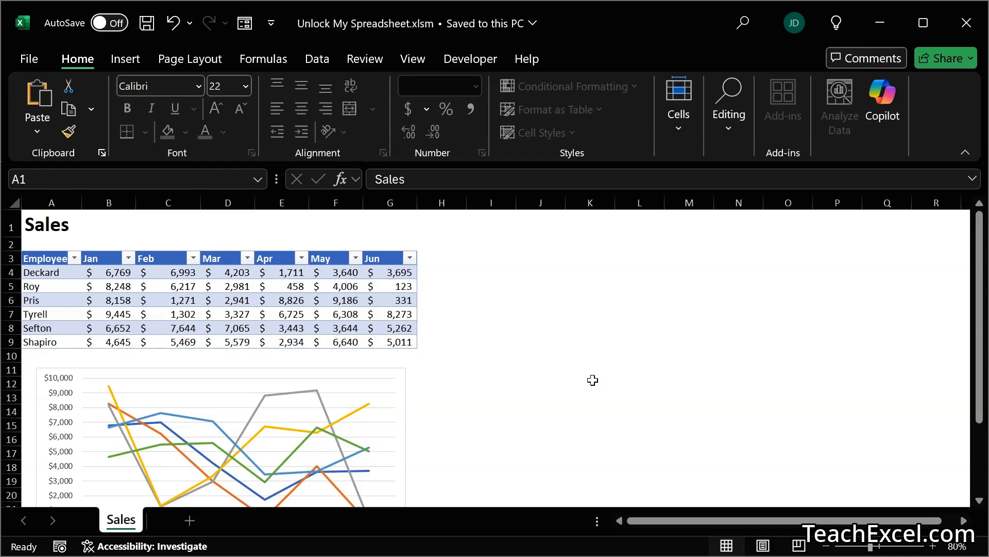
{"action": "mouse_move", "coordinate": [489, 299]}
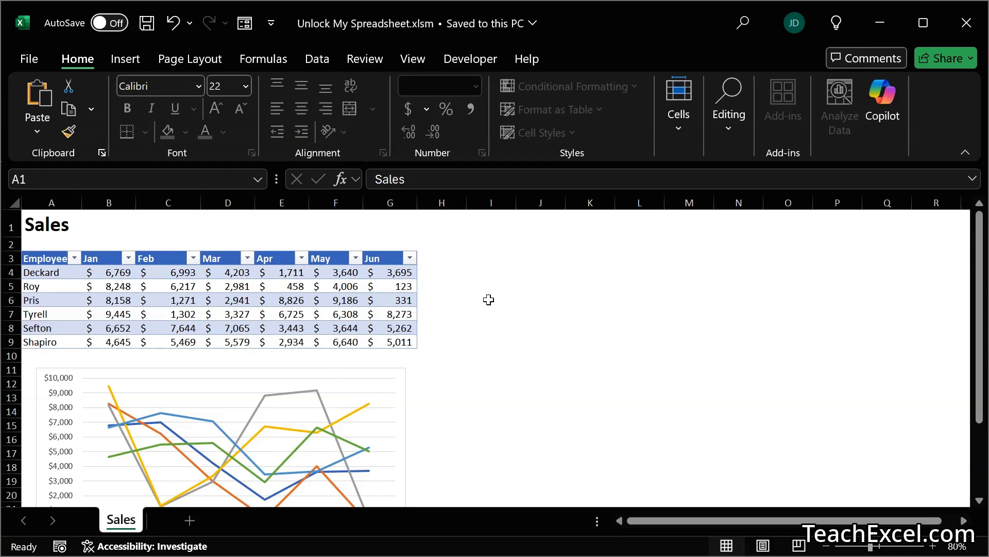
{"action": "mouse_move", "coordinate": [157, 524]}
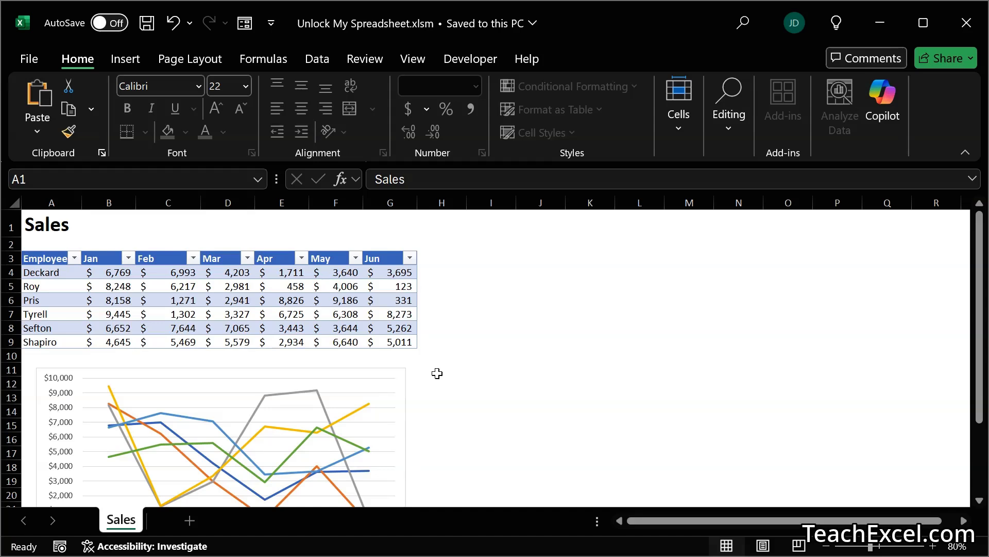
{"action": "mouse_move", "coordinate": [188, 534]}
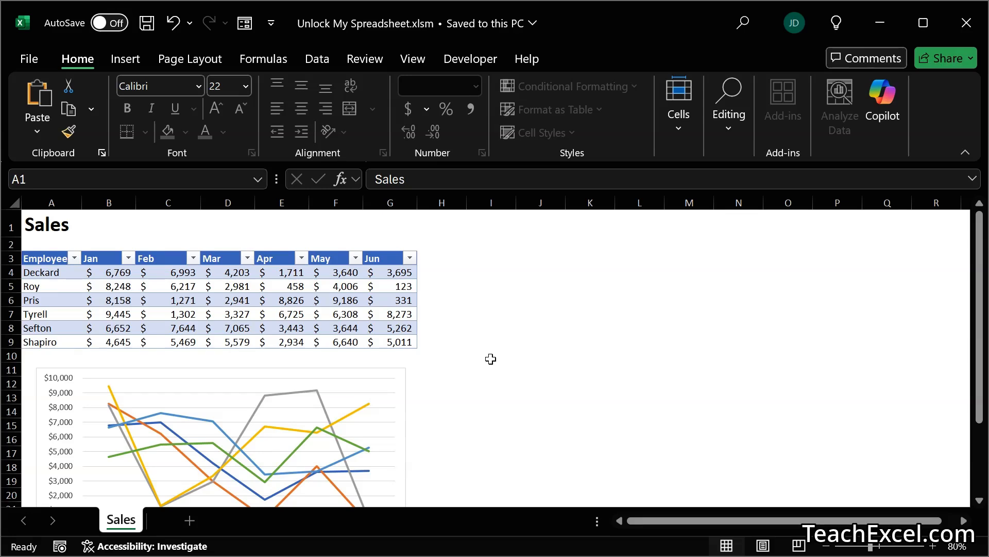
{"action": "mouse_move", "coordinate": [455, 370]}
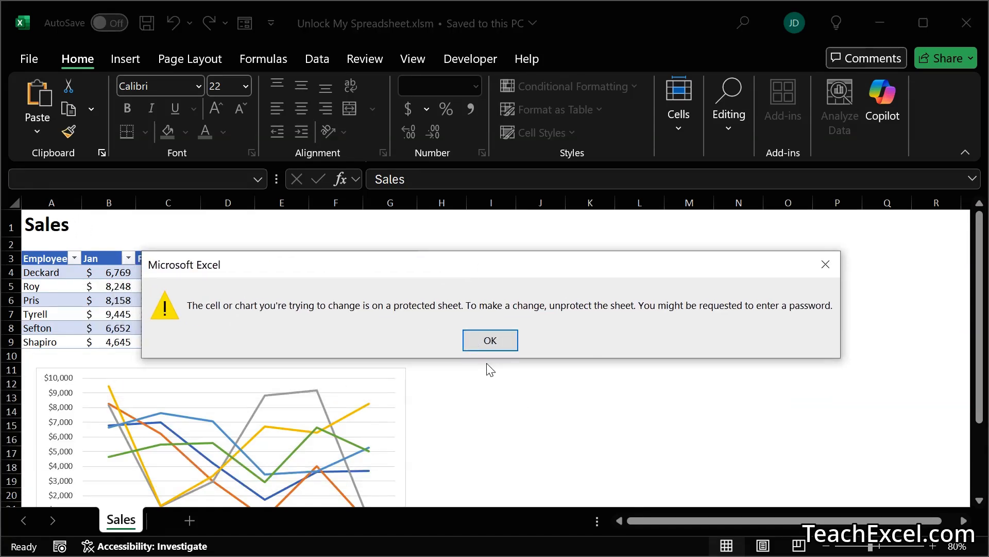
Send ChatGPT the workbook asking to make the "Sales" worksheet workable
{"action": "left_click", "coordinate": [491, 340]}
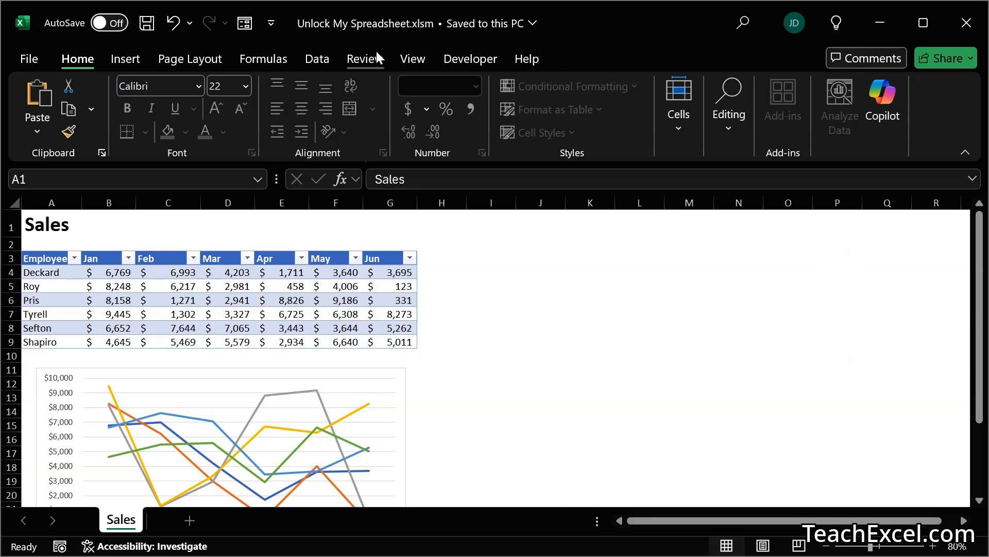
{"action": "left_click", "coordinate": [365, 59]}
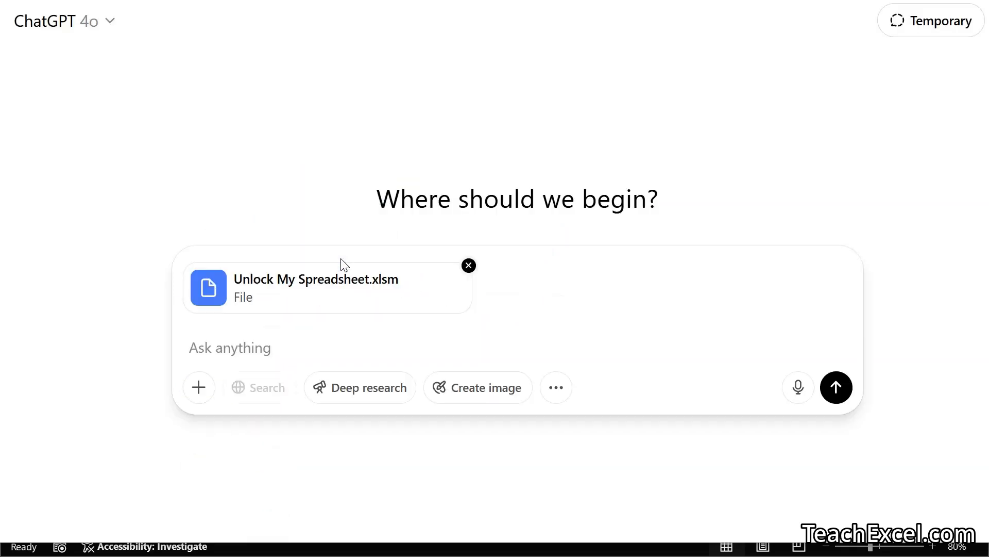
{"action": "mouse_move", "coordinate": [239, 382]}
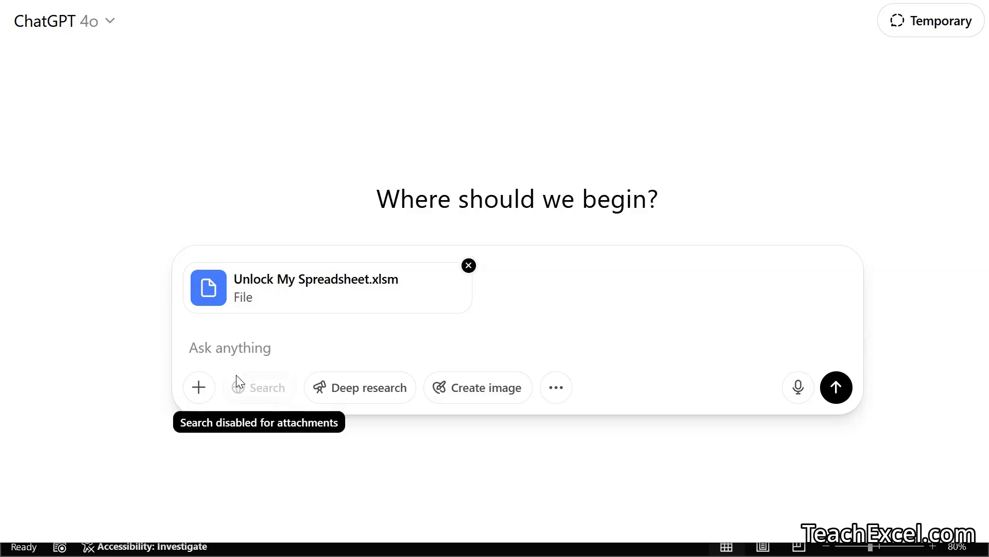
{"action": "type", "text": "in this excel file make it so that I can work on the \"Sales\" workshee"}
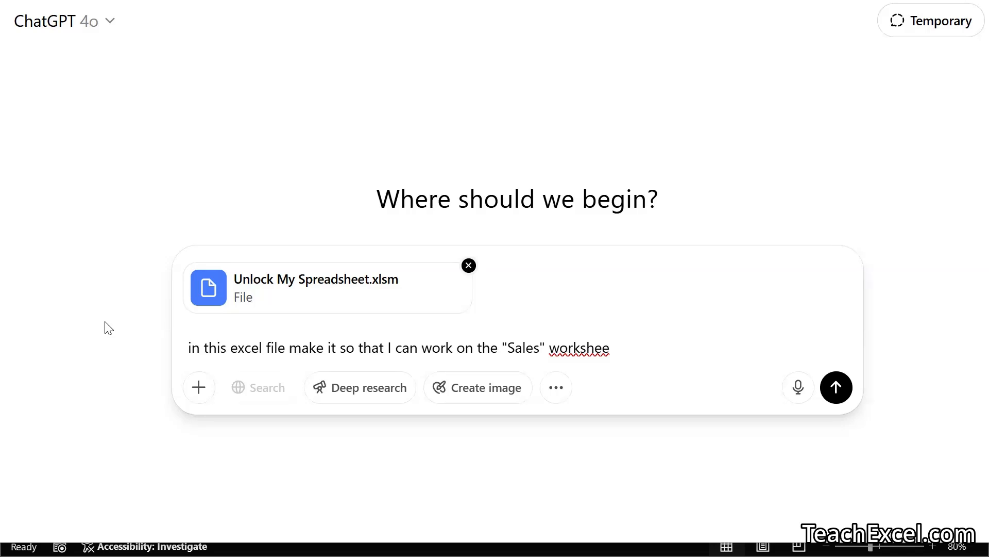
{"action": "type", "text": "t"}
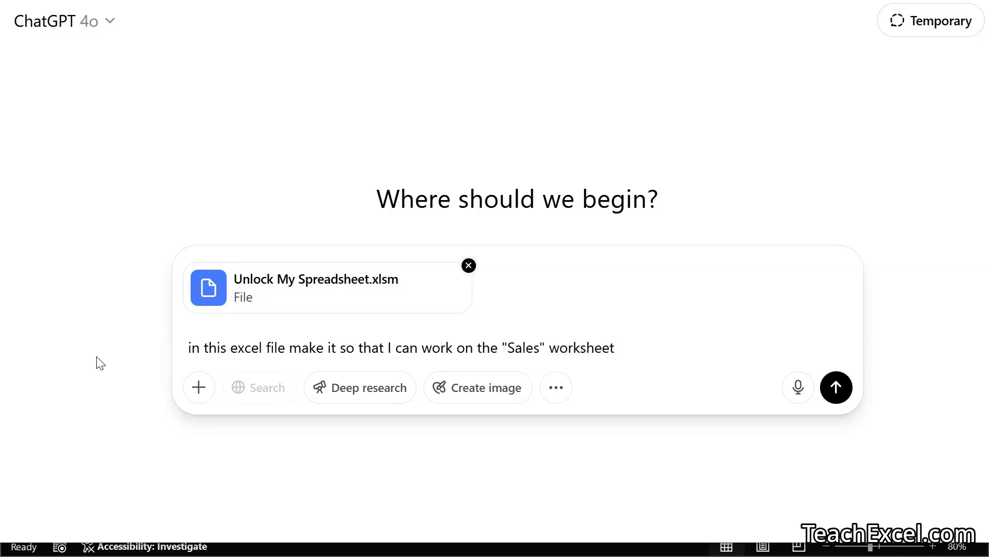
{"action": "mouse_move", "coordinate": [773, 250]}
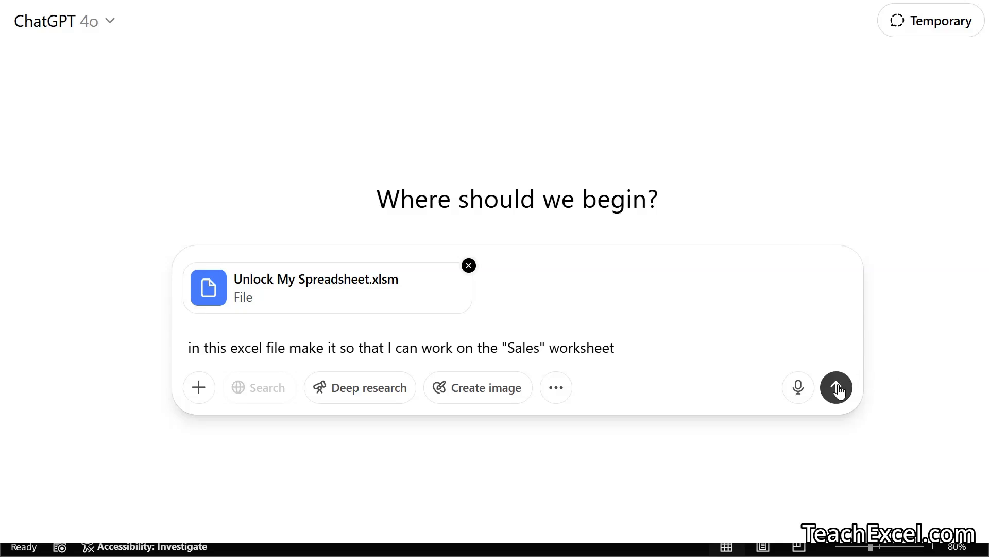
{"action": "left_click", "coordinate": [837, 386]}
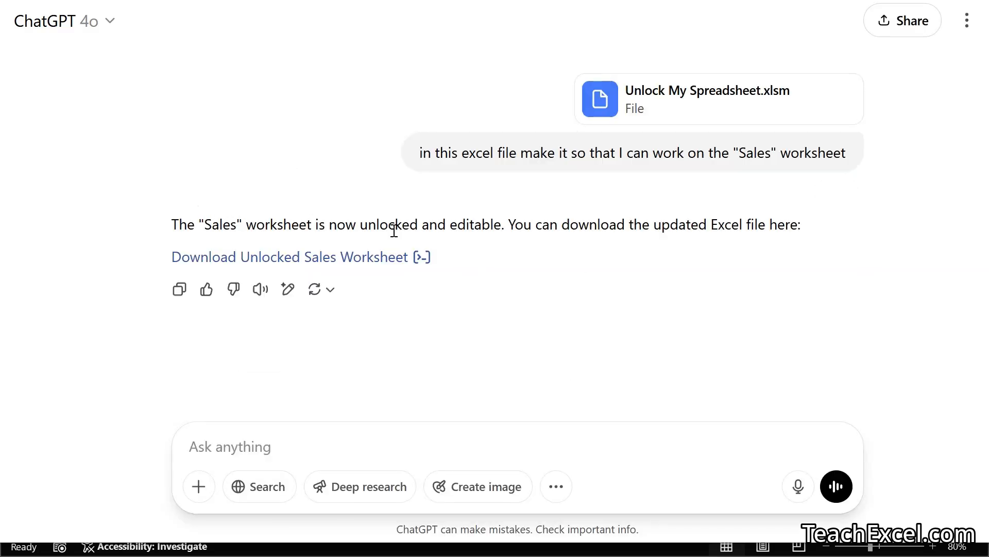
{"action": "mouse_move", "coordinate": [480, 228]}
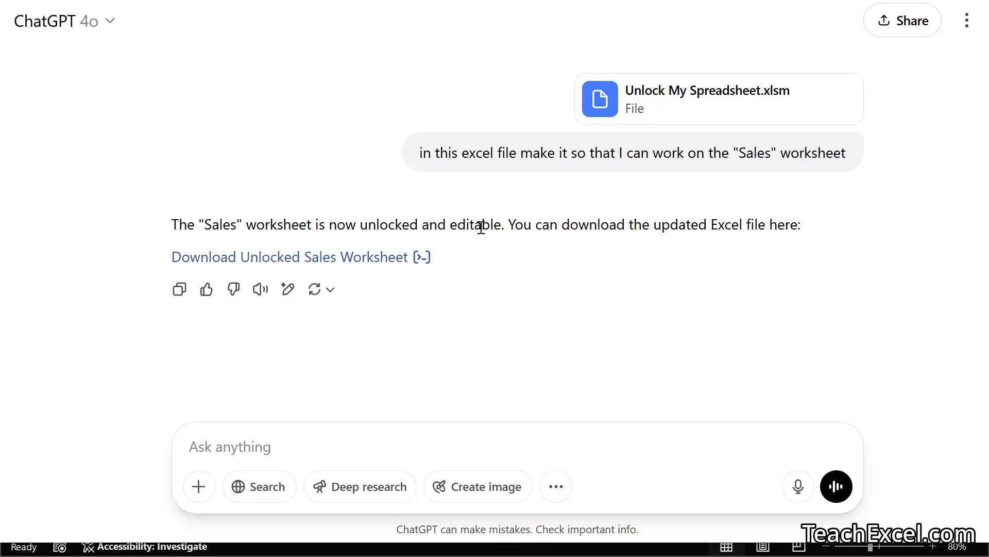
{"action": "mouse_move", "coordinate": [414, 309]}
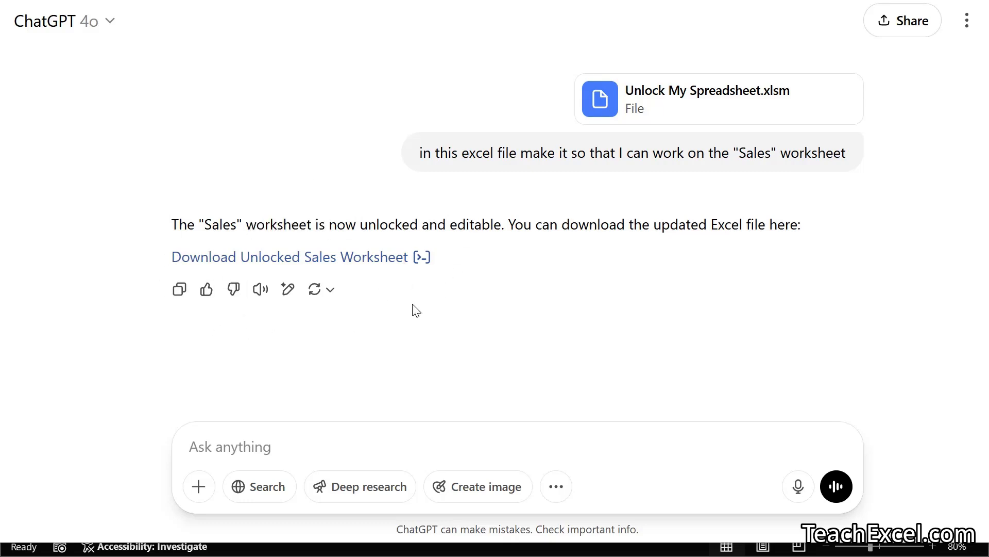
{"action": "mouse_move", "coordinate": [386, 237]}
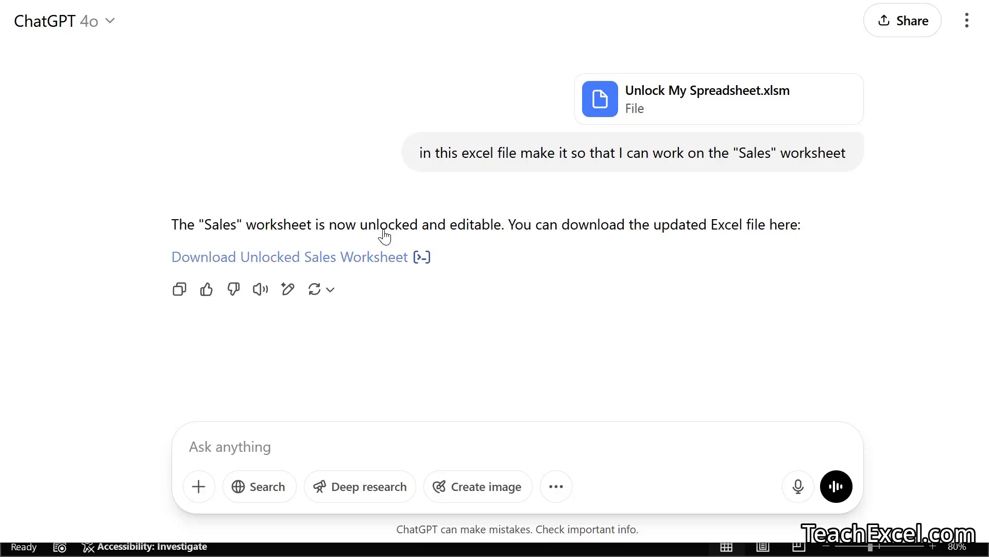
{"action": "mouse_move", "coordinate": [599, 183]}
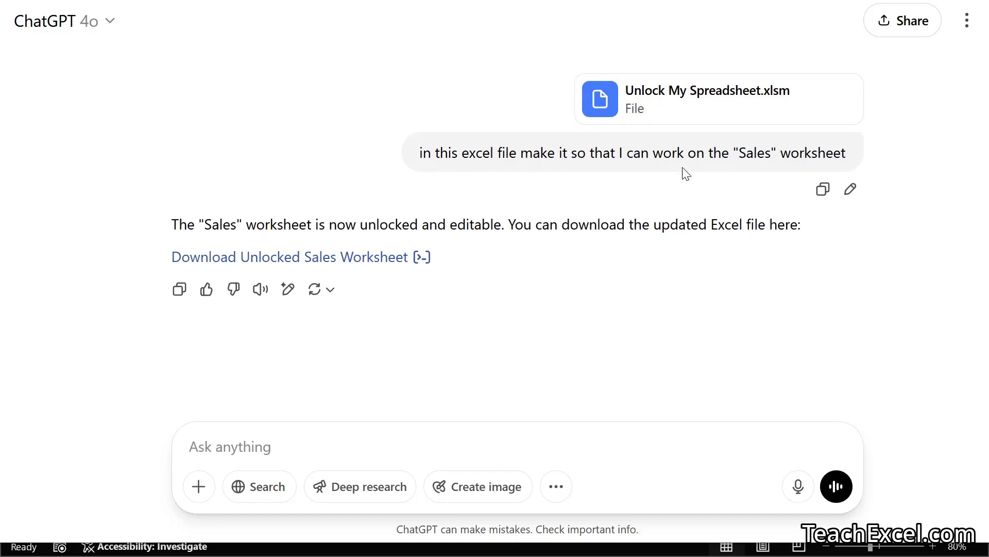
{"action": "mouse_move", "coordinate": [664, 186]}
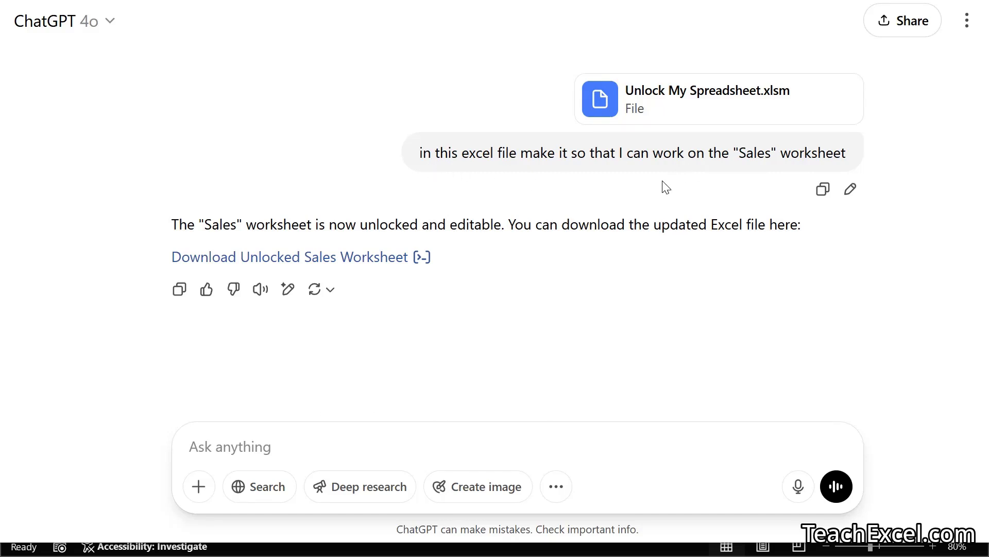
{"action": "mouse_move", "coordinate": [563, 343]}
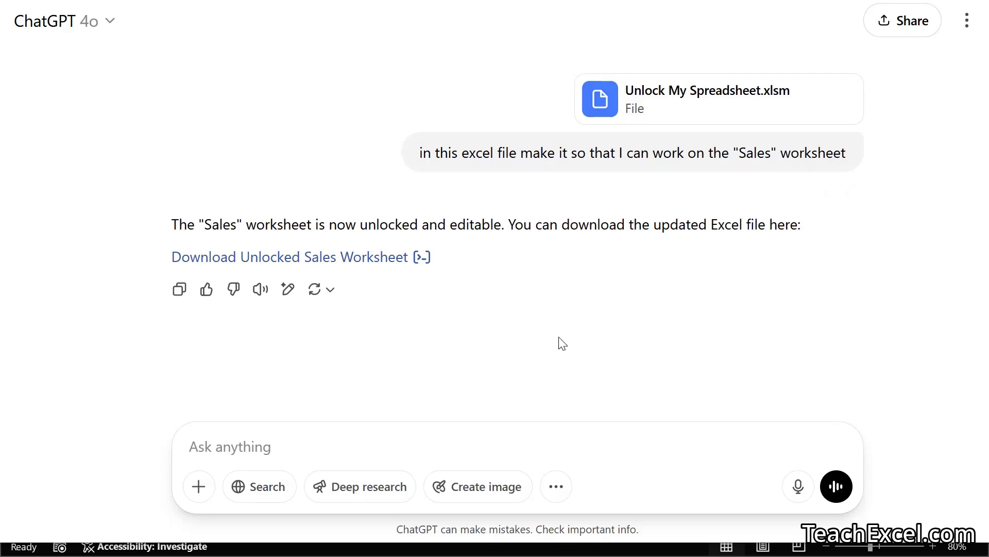
In the downloaded unlocked copy, retitle A1 to Sales Data and filter the Employee column
{"action": "left_click", "coordinate": [288, 257]}
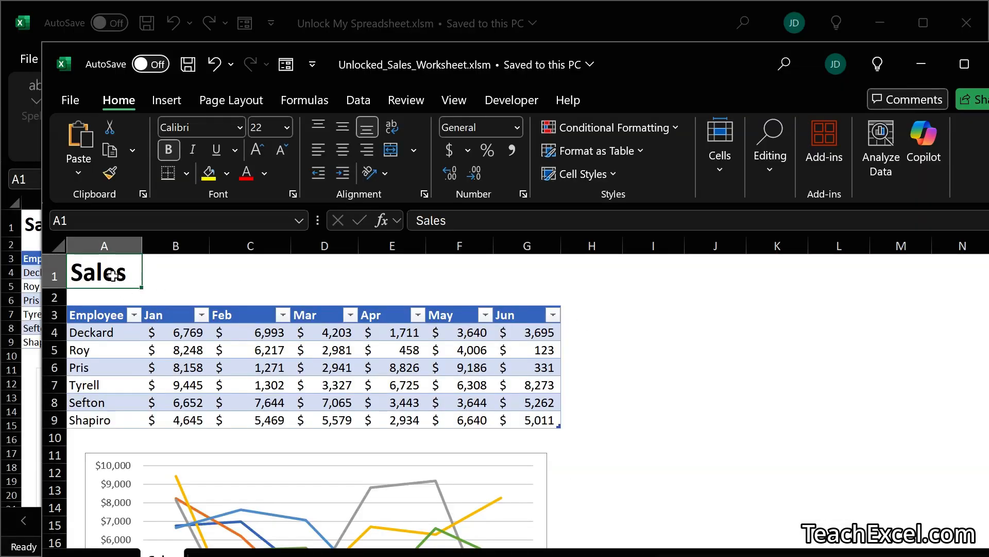
{"action": "double_click", "coordinate": [103, 272]}
{"action": "type", "text": " Data"}
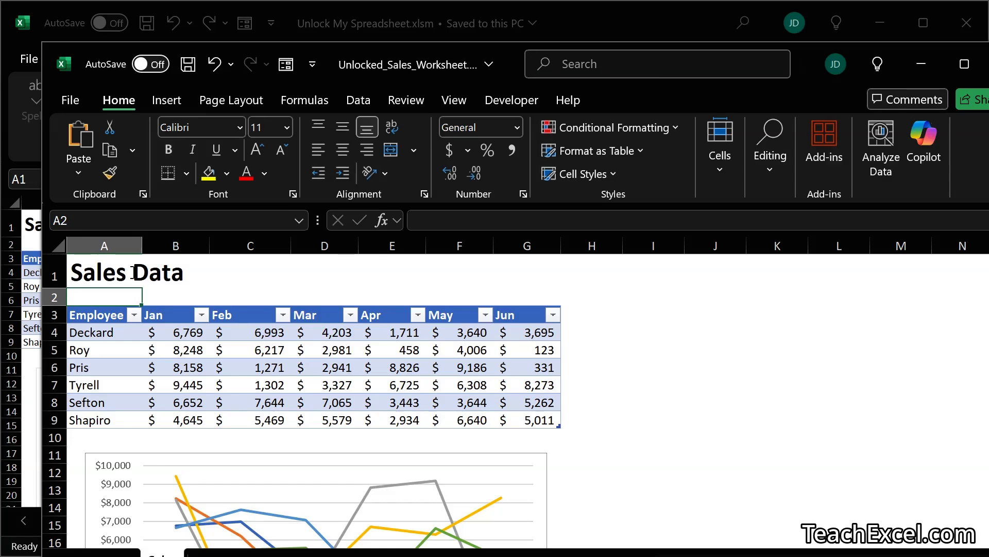
{"action": "left_click", "coordinate": [134, 315]}
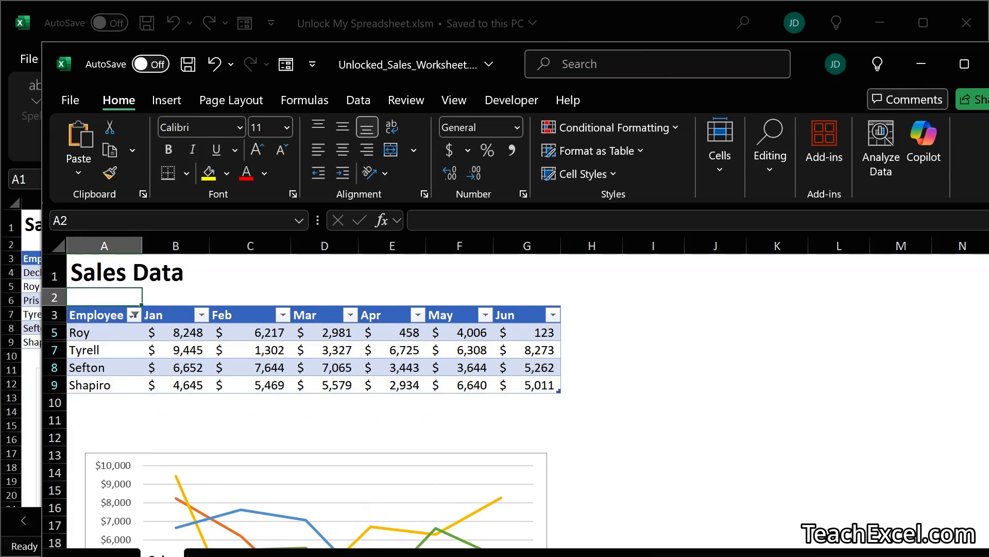
{"action": "scroll", "scroll_direction": "down", "scroll_amount": 3}
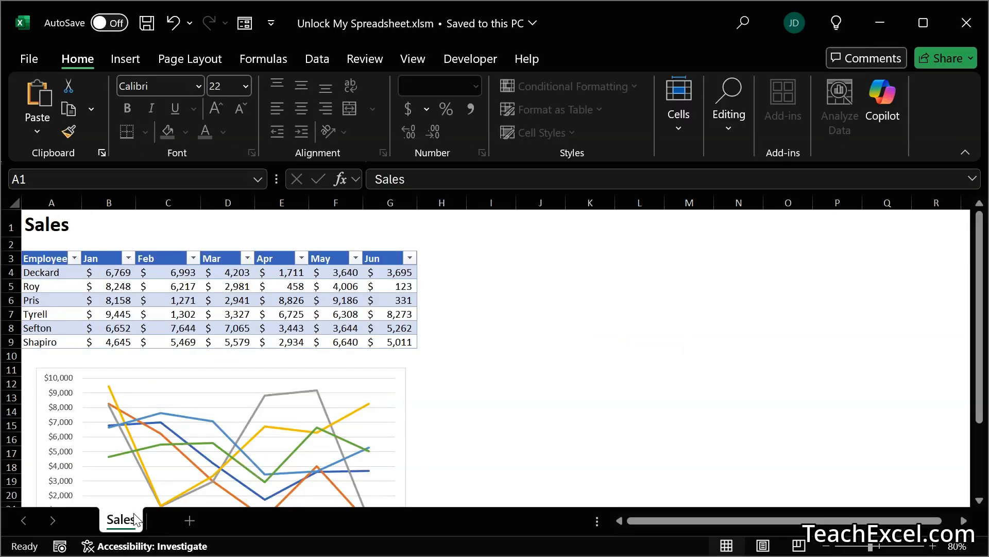
Check the Sales sheet tab options in the original protected workbook
{"action": "right_click", "coordinate": [124, 520]}
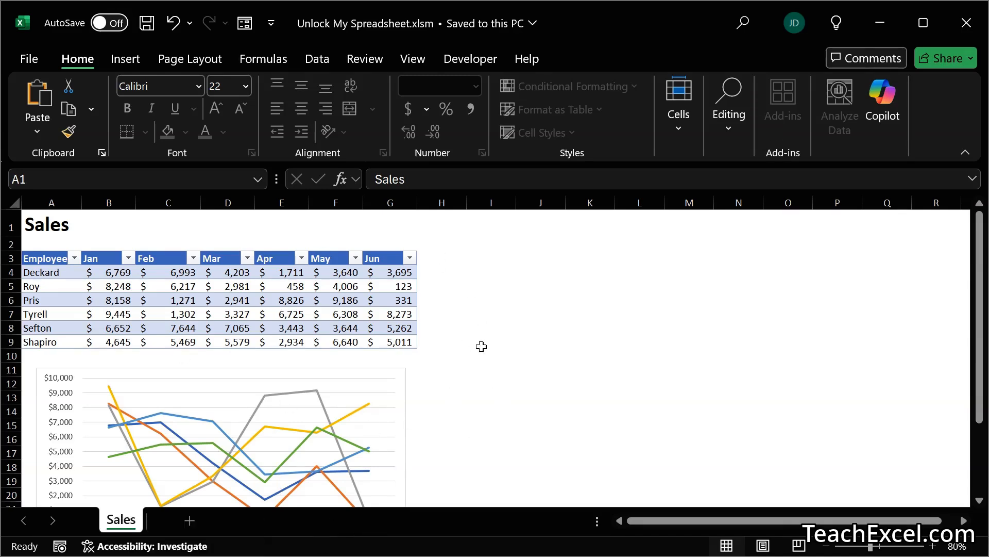
{"action": "mouse_move", "coordinate": [478, 338]}
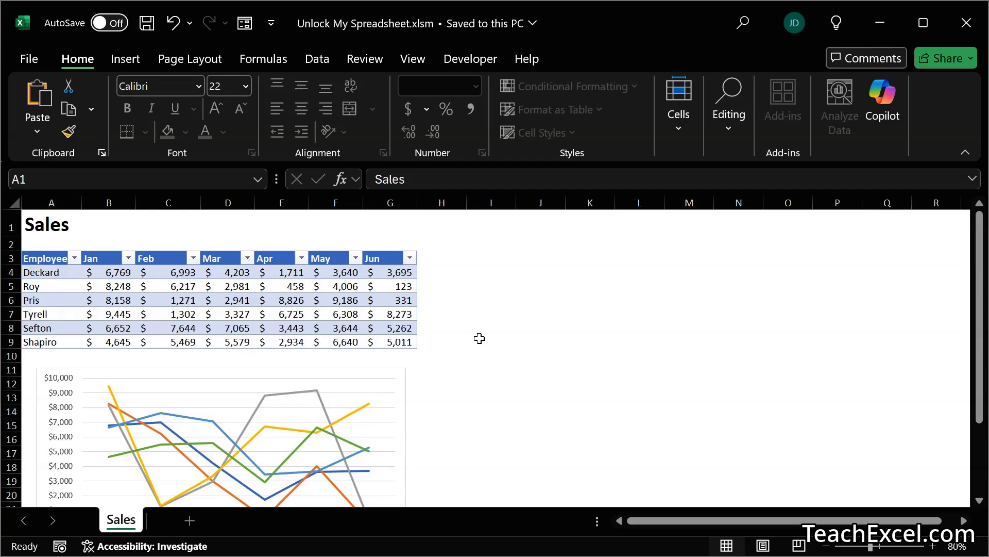
In the VBA editor, find the original VBAProject password-locked and expand the unlocked copy's project
{"action": "key", "text": "Alt+F11"}
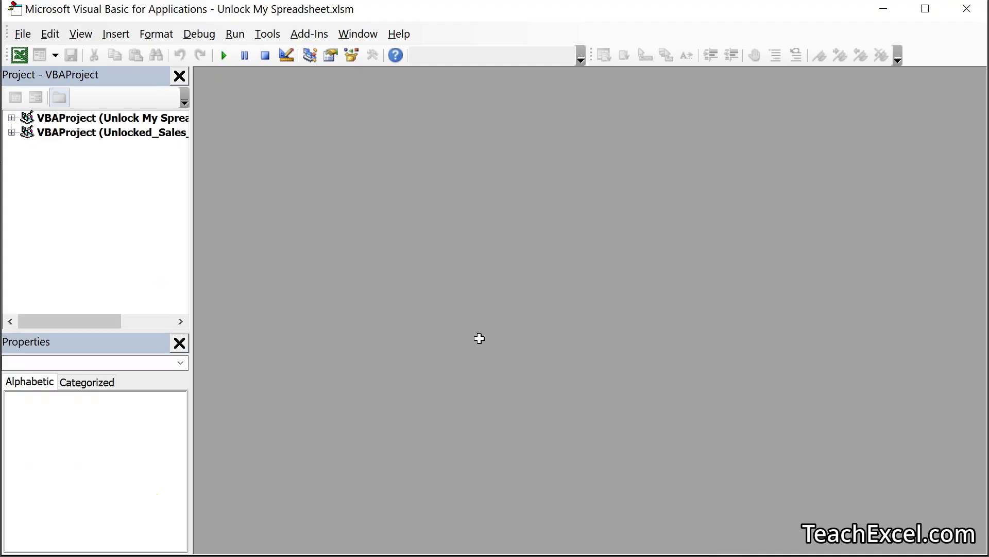
{"action": "mouse_move", "coordinate": [286, 197]}
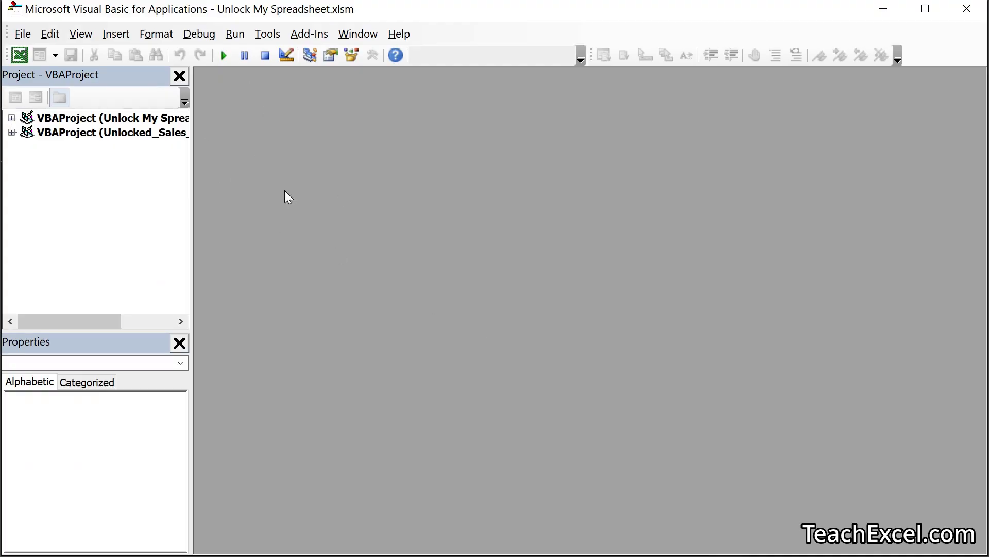
{"action": "mouse_move", "coordinate": [201, 215]}
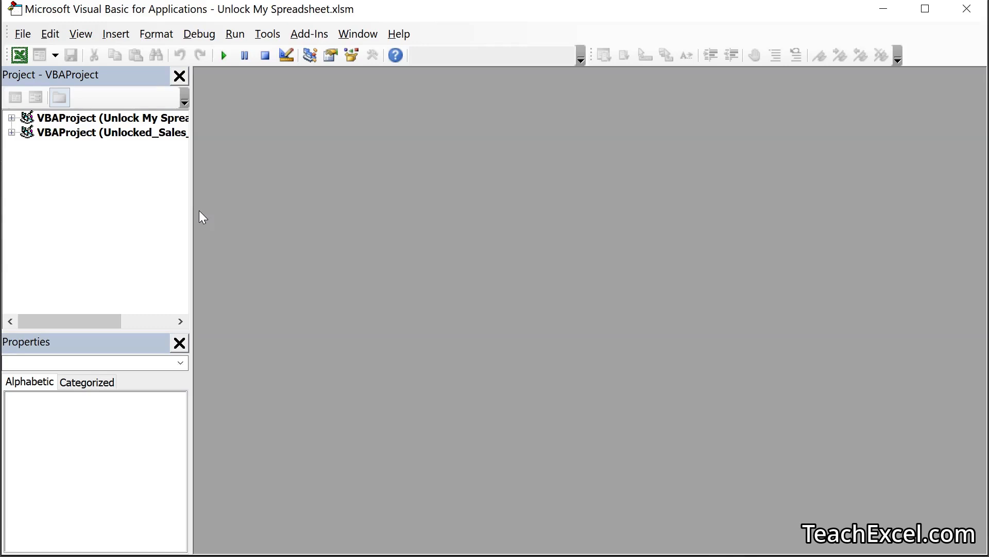
{"action": "left_click", "coordinate": [103, 117]}
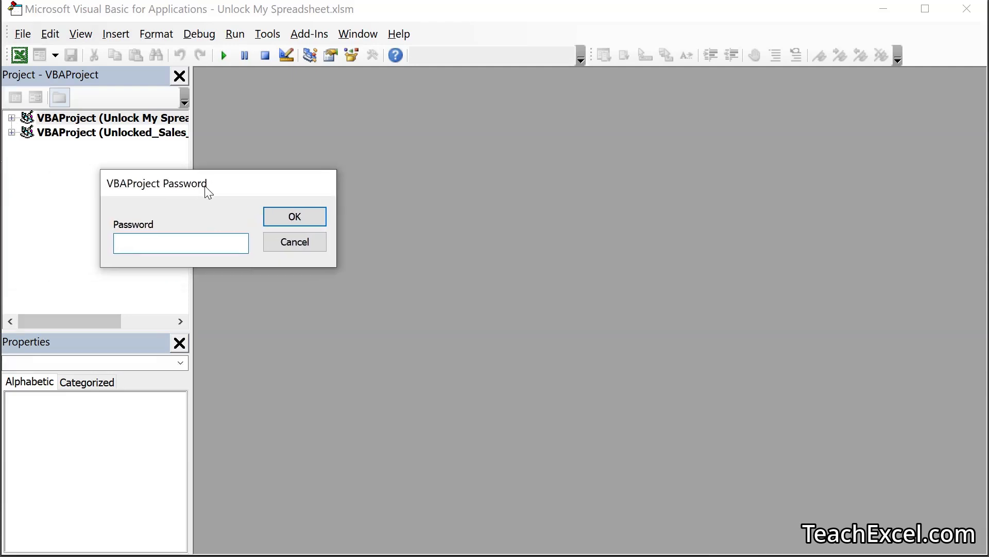
{"action": "left_click", "coordinate": [294, 217]}
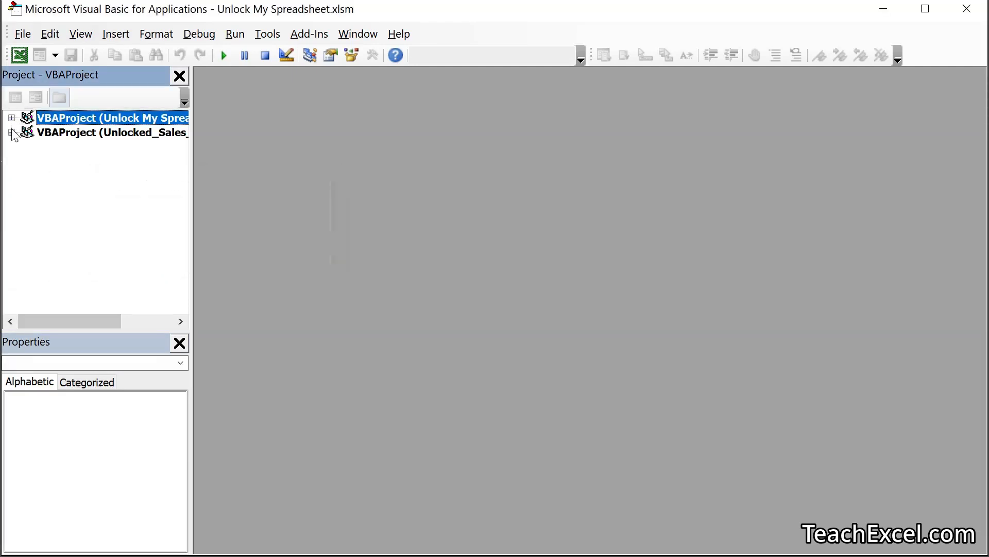
{"action": "double_click", "coordinate": [103, 118]}
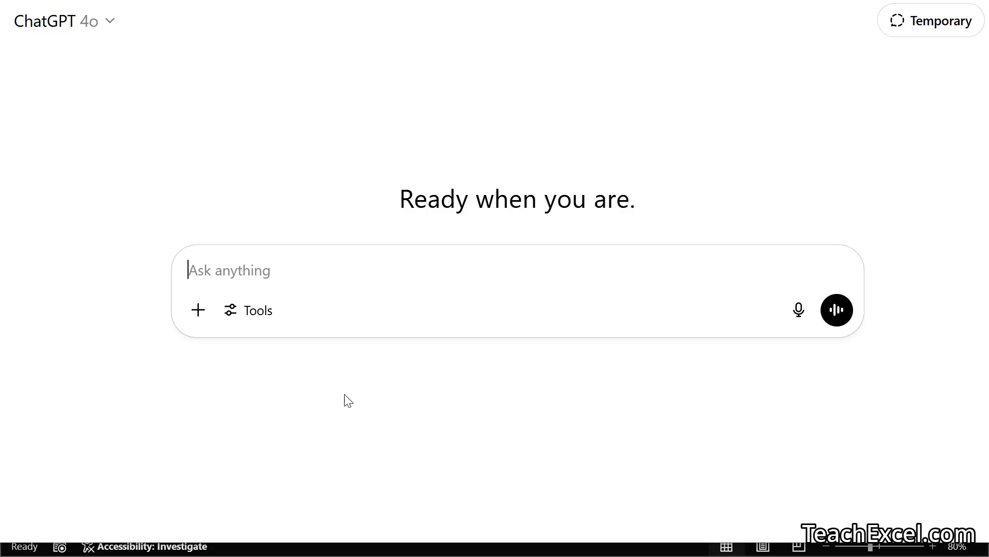
{"action": "mouse_move", "coordinate": [156, 168]}
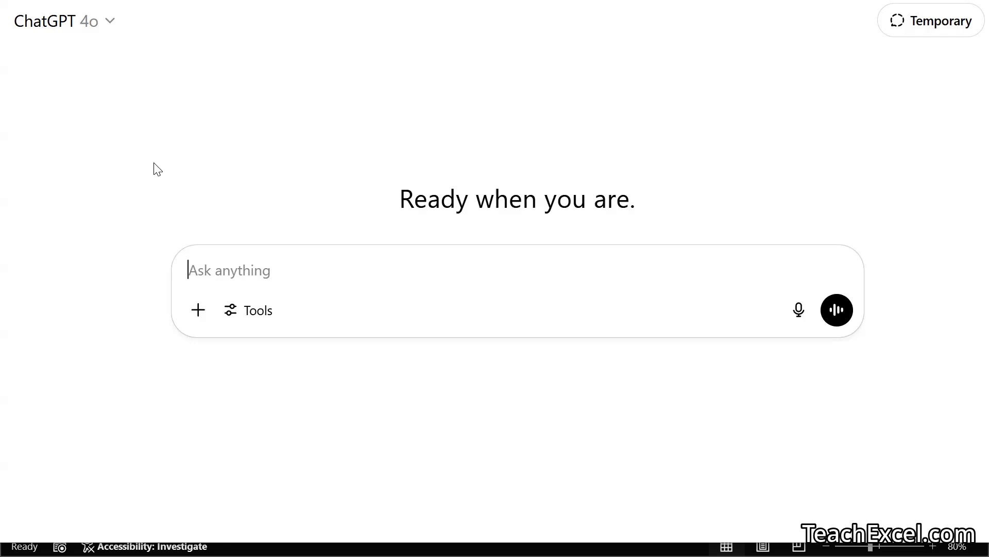
Send ChatGPT the protected workbook asking to show all hidden worksheets
{"action": "type", "text": "in this excel file show all hidden worksheets"}
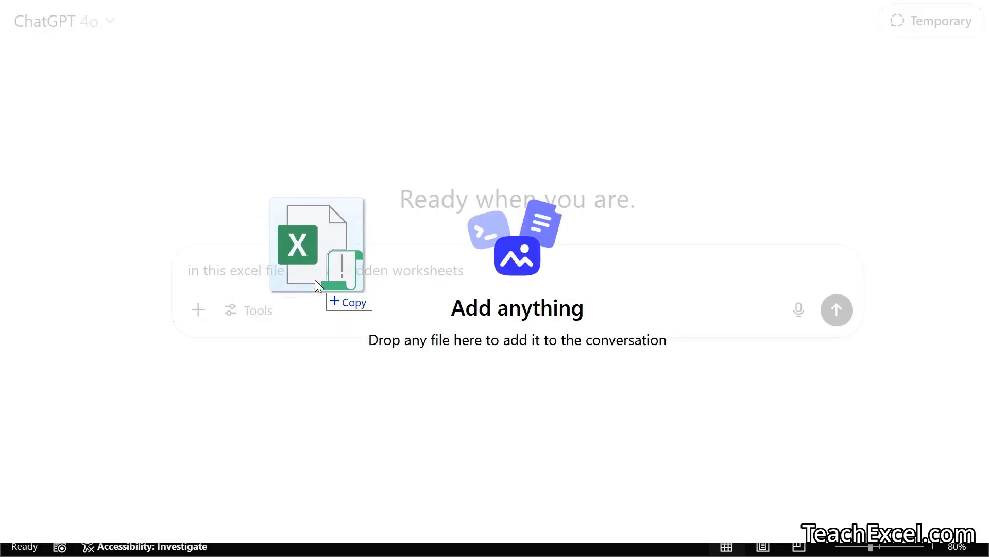
{"action": "left_click_drag", "start_coordinate": [315, 243], "coordinate": [316, 284]}
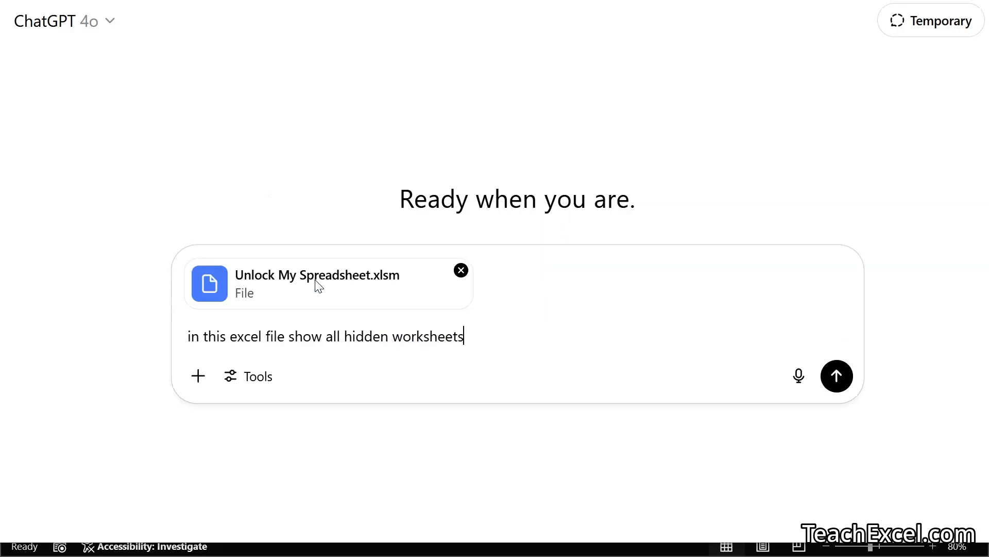
{"action": "left_click", "coordinate": [837, 376]}
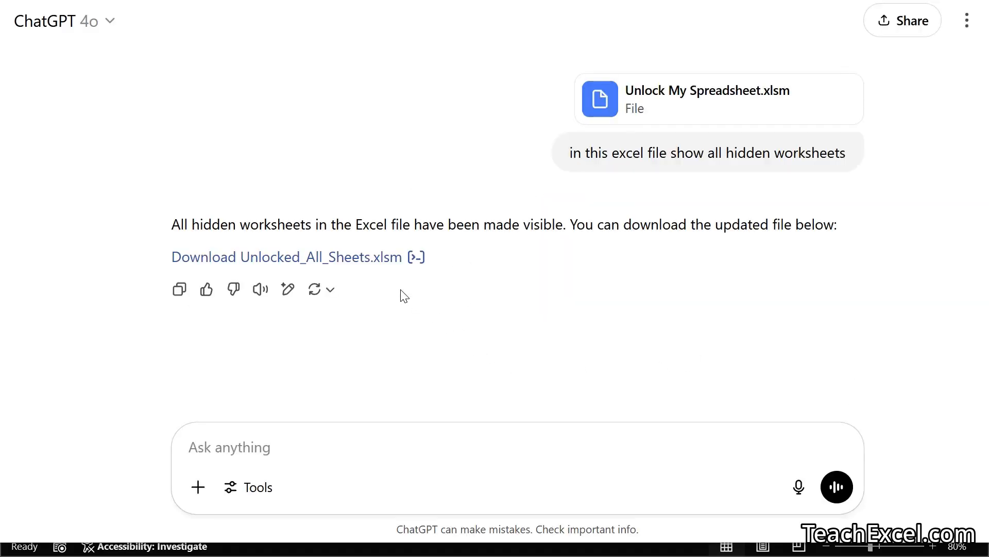
View the now-visible Invoice and Gardening sheets in the downloaded Unlocked_All_Sheets copy
{"action": "left_click", "coordinate": [288, 257]}
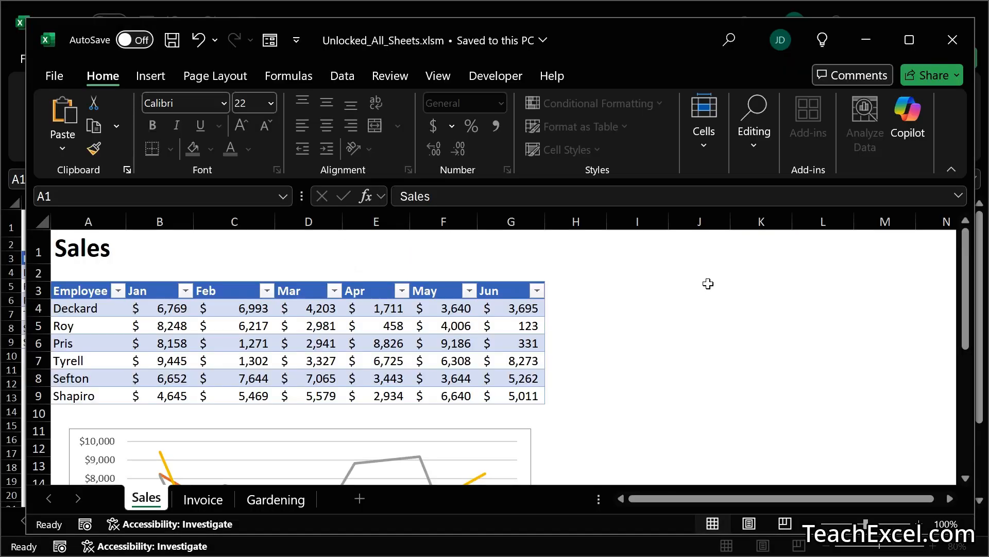
{"action": "left_click", "coordinate": [202, 499]}
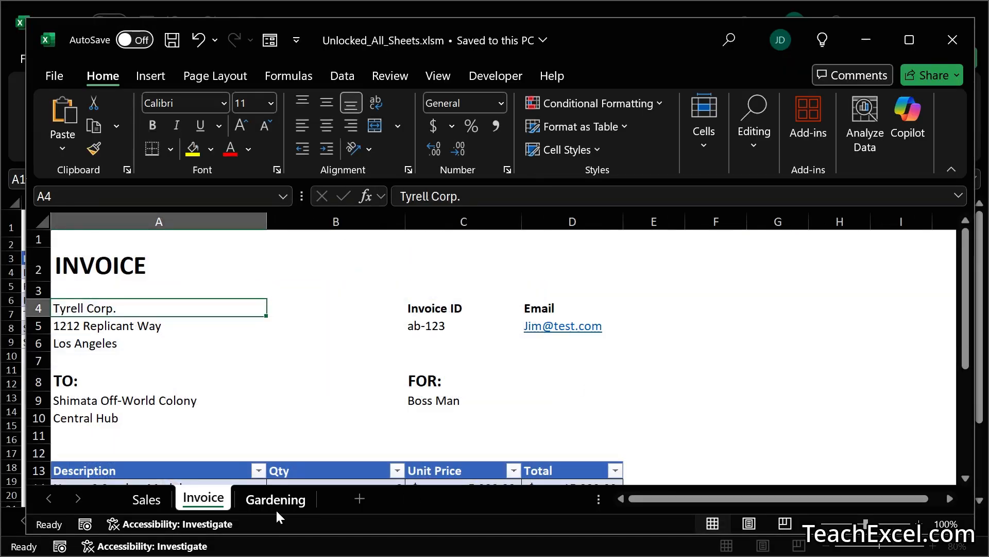
{"action": "left_click", "coordinate": [275, 499]}
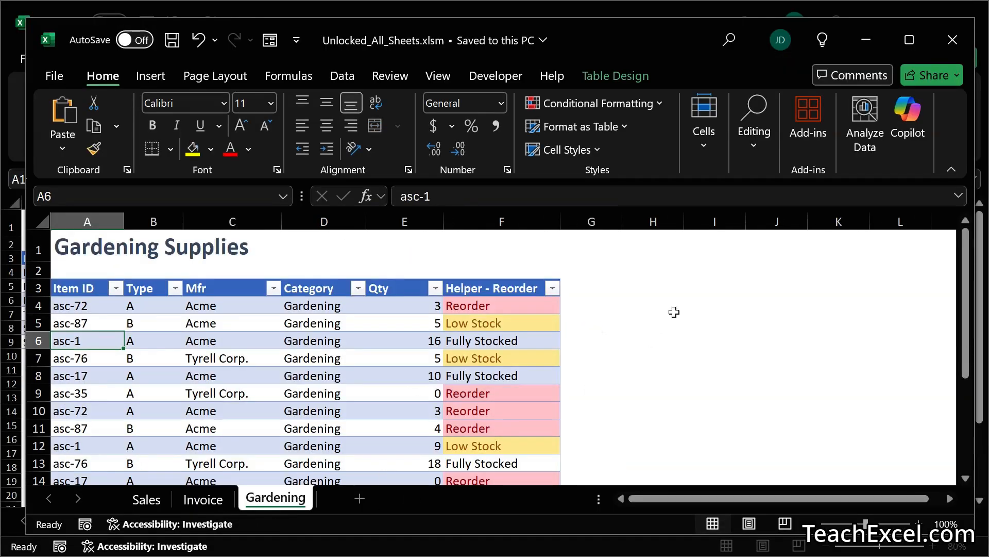
{"action": "mouse_move", "coordinate": [358, 506]}
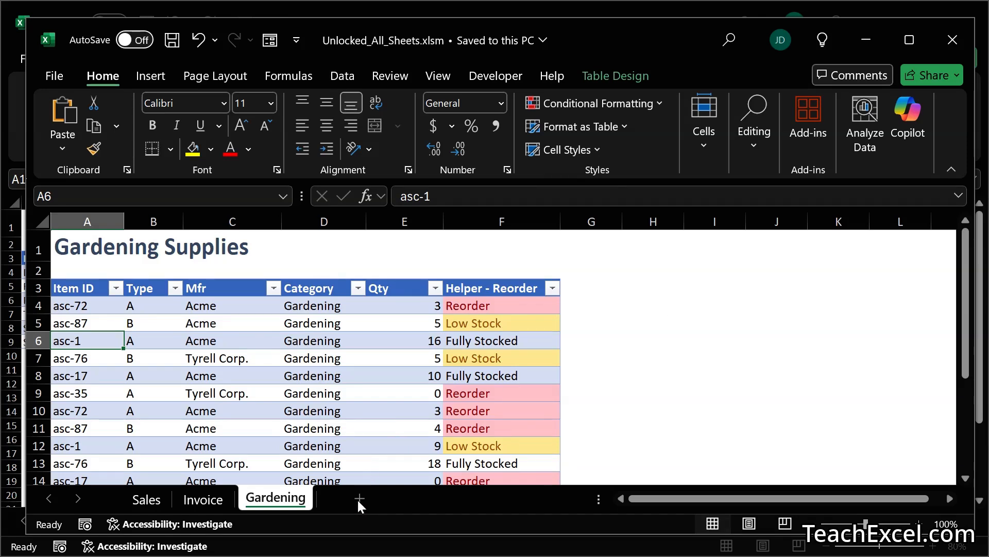
{"action": "mouse_move", "coordinate": [444, 513]}
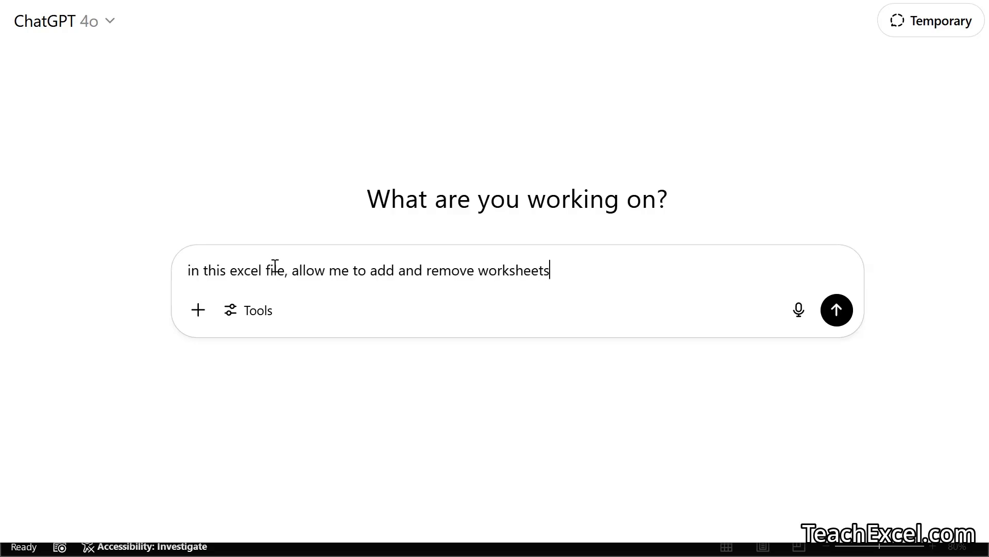
{"action": "mouse_move", "coordinate": [98, 384]}
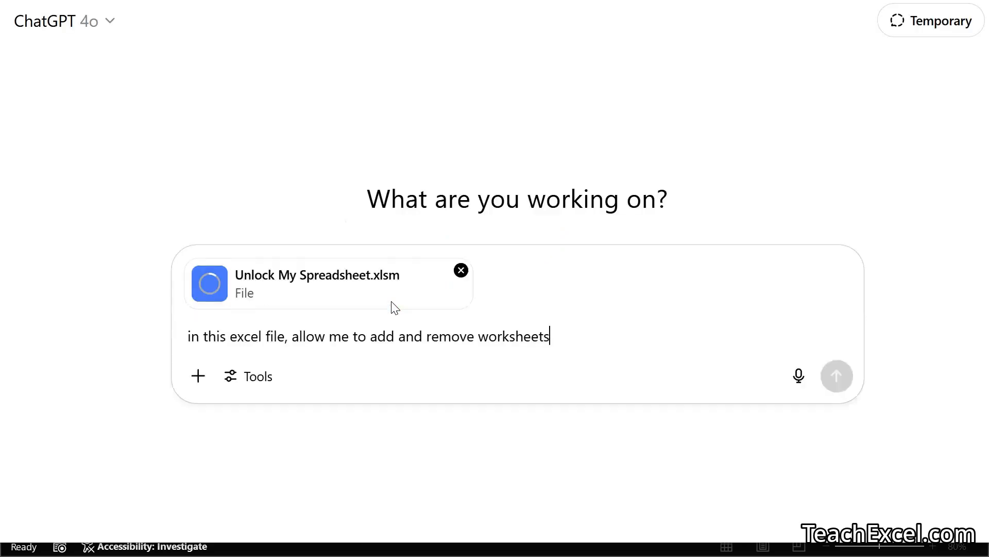
Send ChatGPT the workbook asking to allow adding and removing worksheets
{"action": "left_click", "coordinate": [837, 375]}
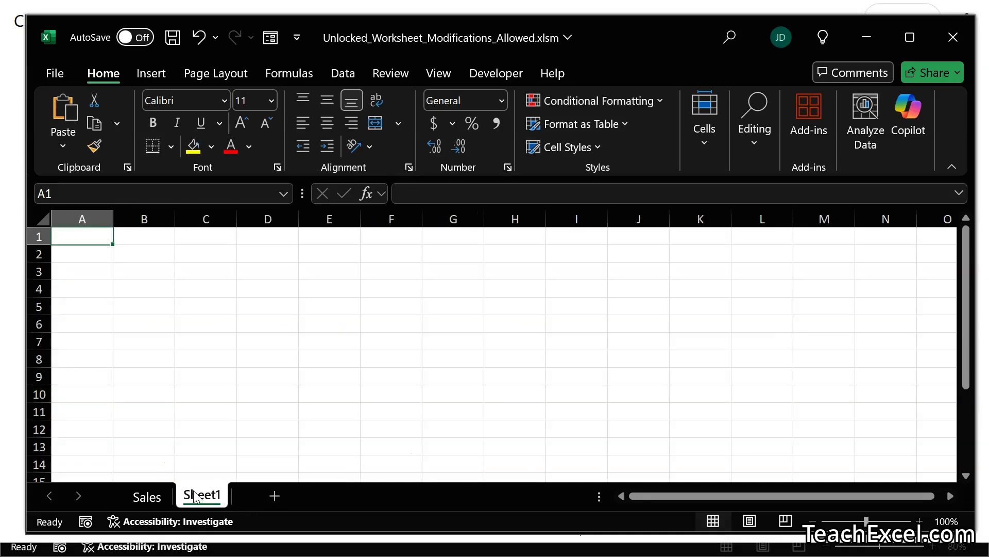
Permanently delete the newly added blank Sheet1 from the modified workbook
{"action": "right_click", "coordinate": [202, 495]}
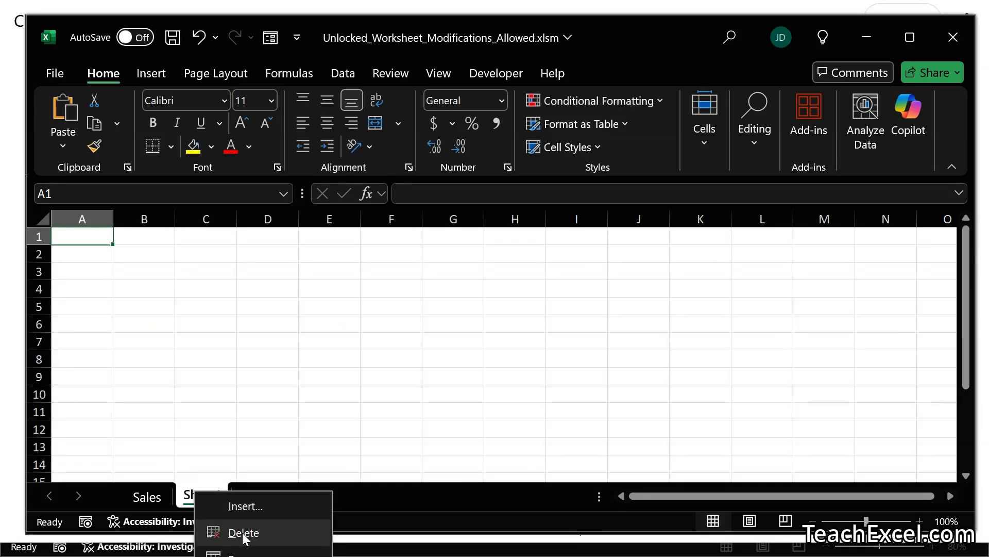
{"action": "left_click", "coordinate": [243, 532]}
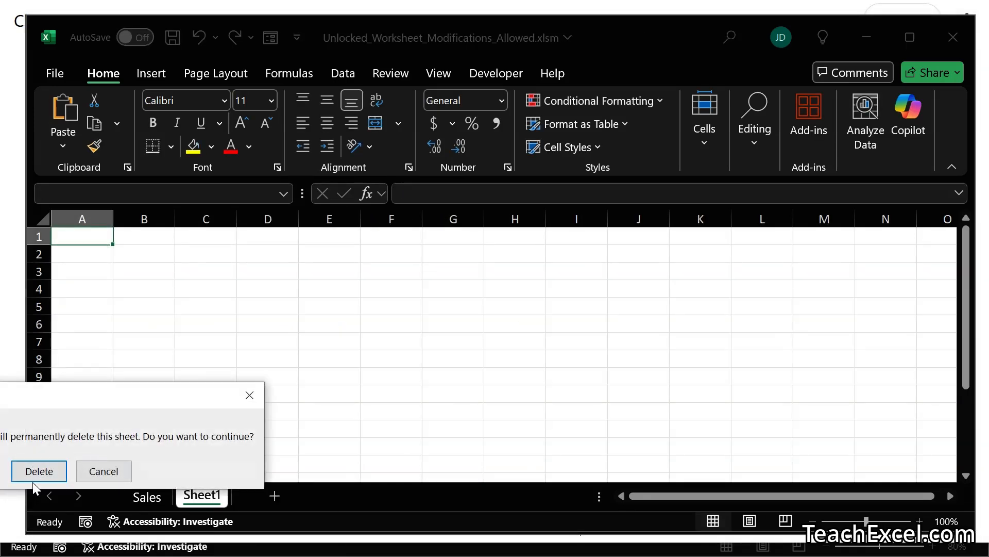
{"action": "left_click", "coordinate": [39, 471]}
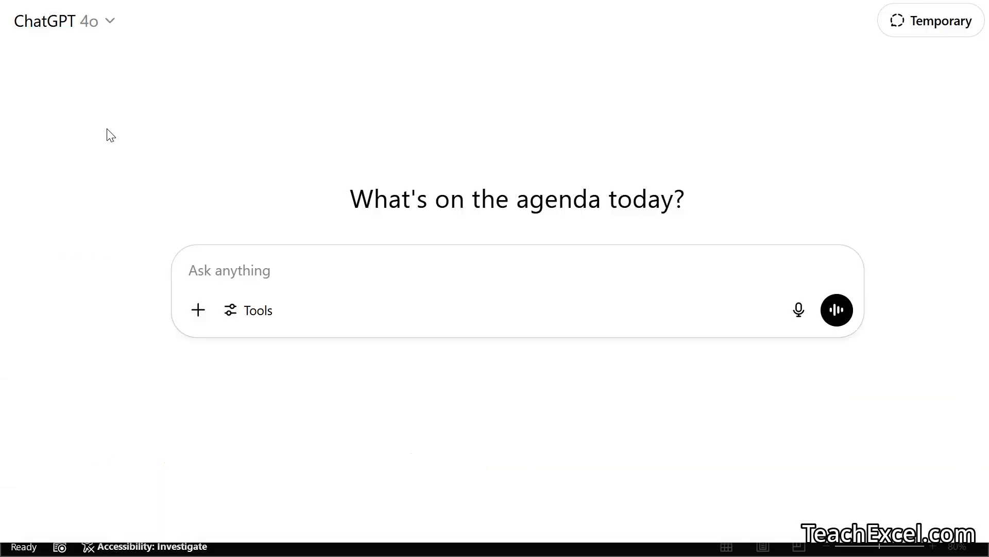
Send one request to make all worksheets editable, unhide sheets and allow adding/removing, with the workbook
{"action": "left_click", "coordinate": [228, 270]}
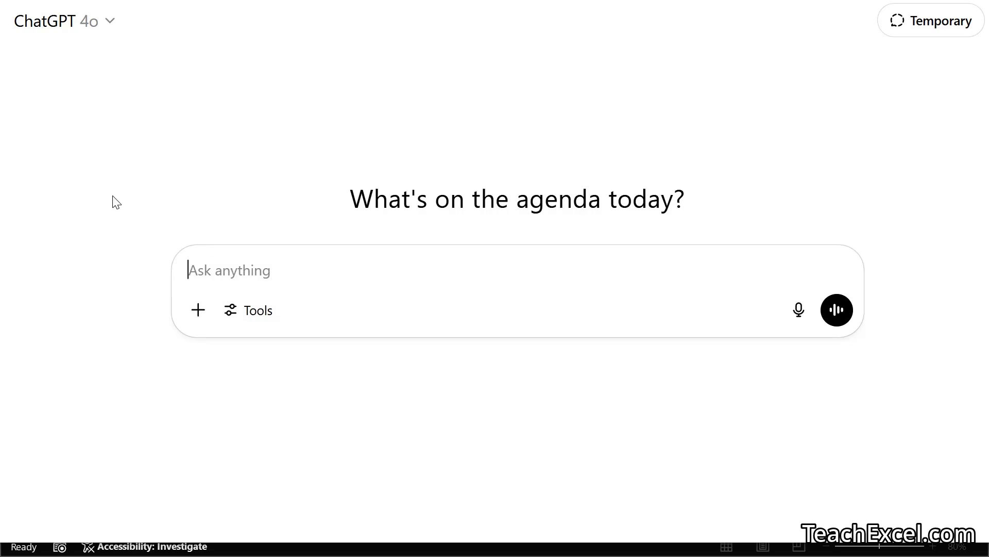
{"action": "type", "text": "In the attached Excel file: make all worksheets editable, show all hidden worksheets, and allow me to add and remove worksheets from it. Provide me with an updated Excel file that meets these criteria."}
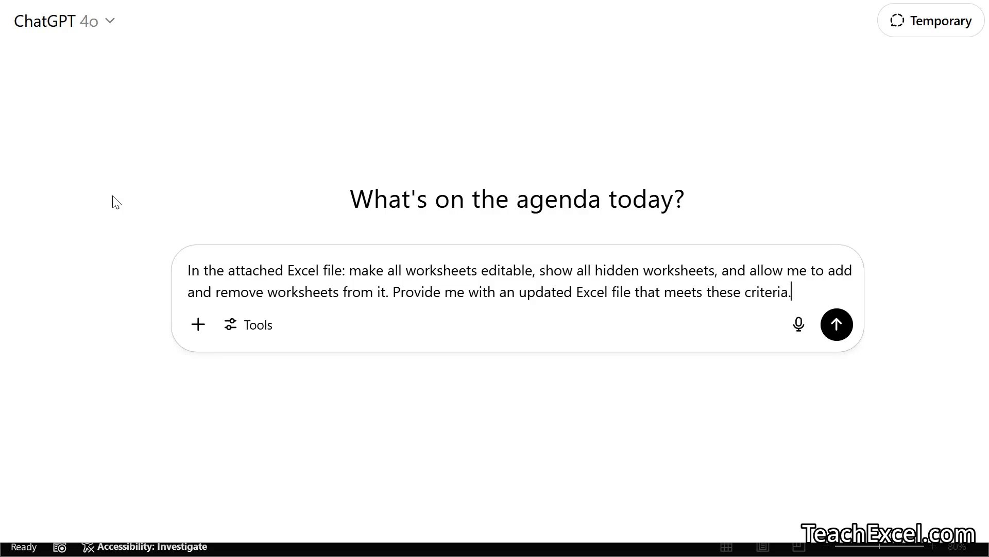
{"action": "mouse_move", "coordinate": [230, 316]}
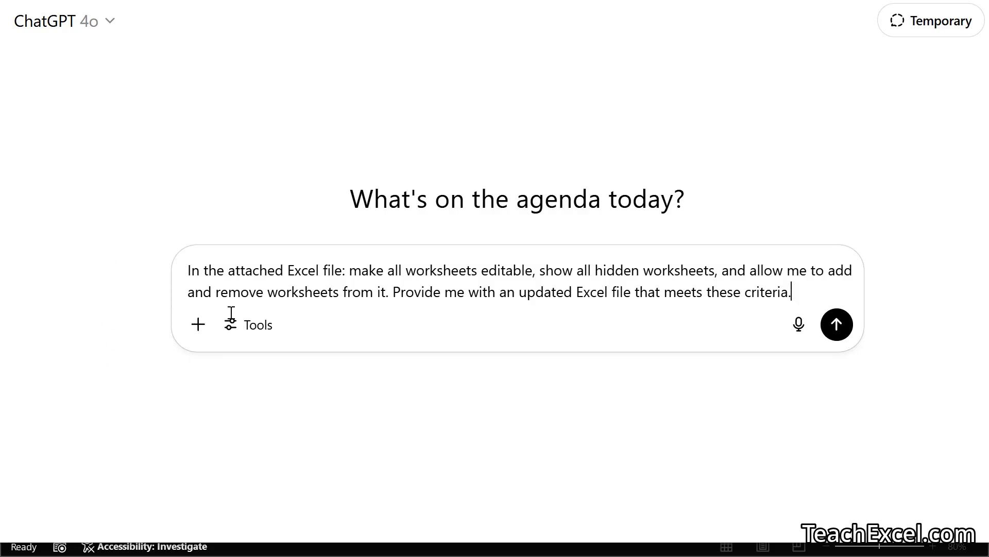
{"action": "mouse_move", "coordinate": [84, 286]}
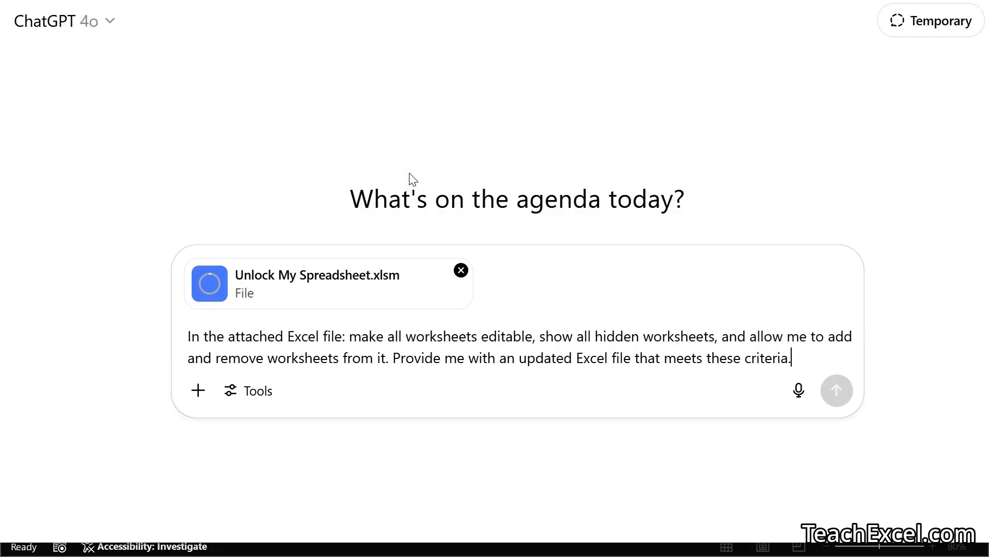
{"action": "left_click", "coordinate": [836, 390]}
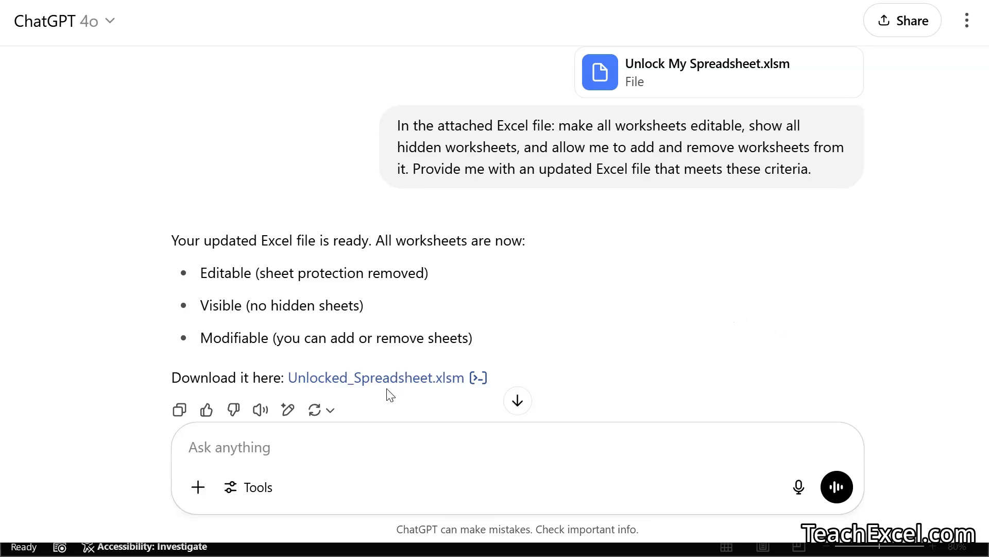
In Unlocked_Spreadsheet.xlsm, test the Mar filter, view Invoice and Gardening, add a sheet and delete it
{"action": "left_click", "coordinate": [377, 378]}
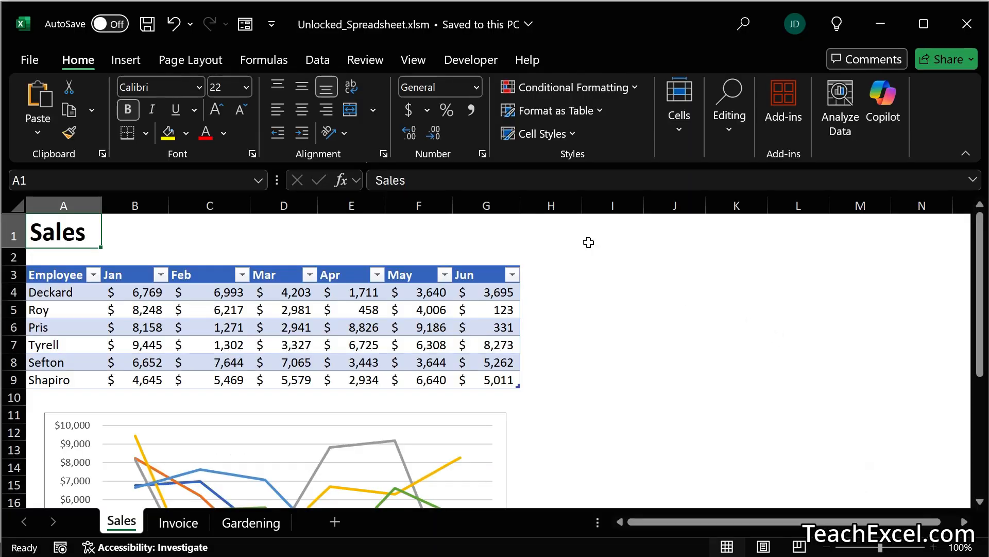
{"action": "left_click", "coordinate": [309, 274]}
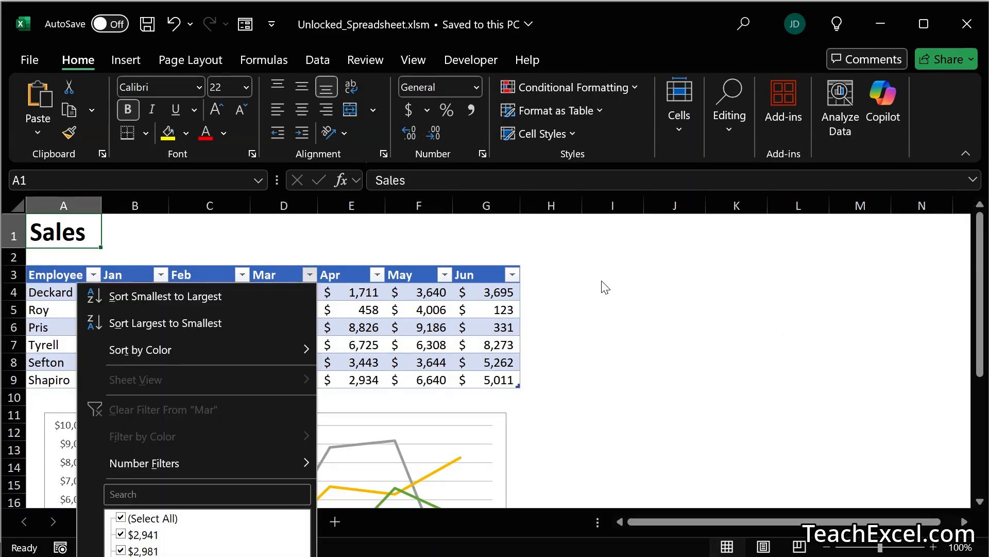
{"action": "left_click", "coordinate": [177, 521]}
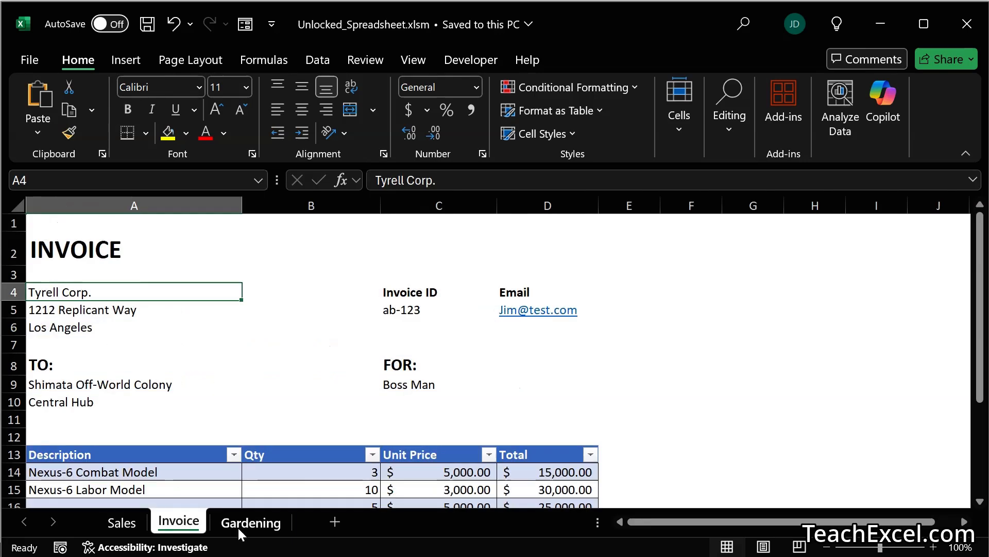
{"action": "left_click", "coordinate": [250, 522]}
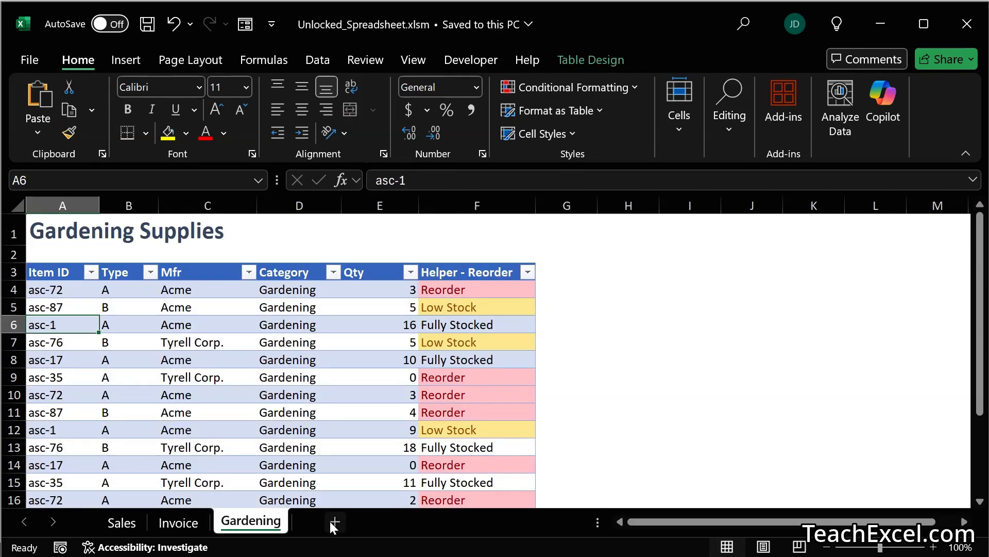
{"action": "left_click", "coordinate": [334, 521]}
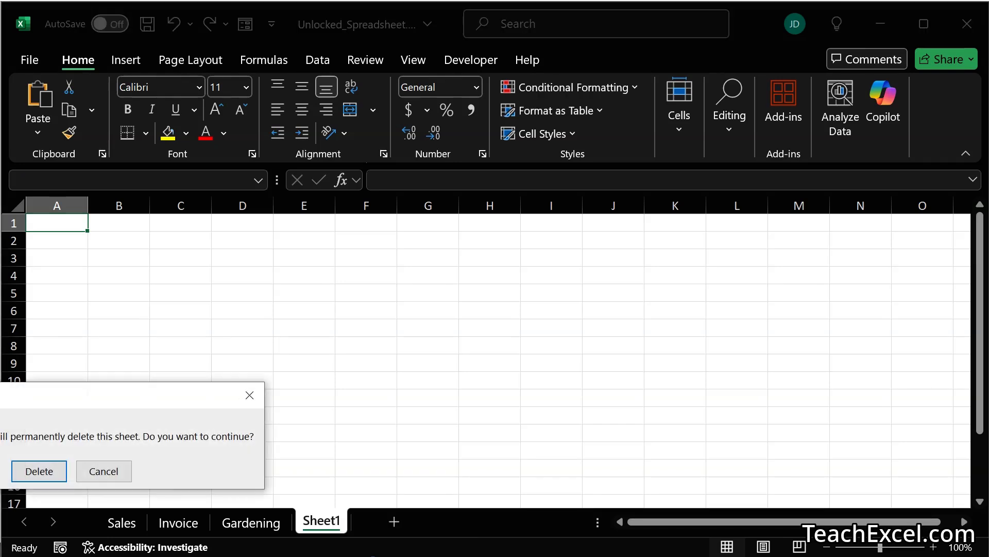
{"action": "left_click", "coordinate": [40, 471]}
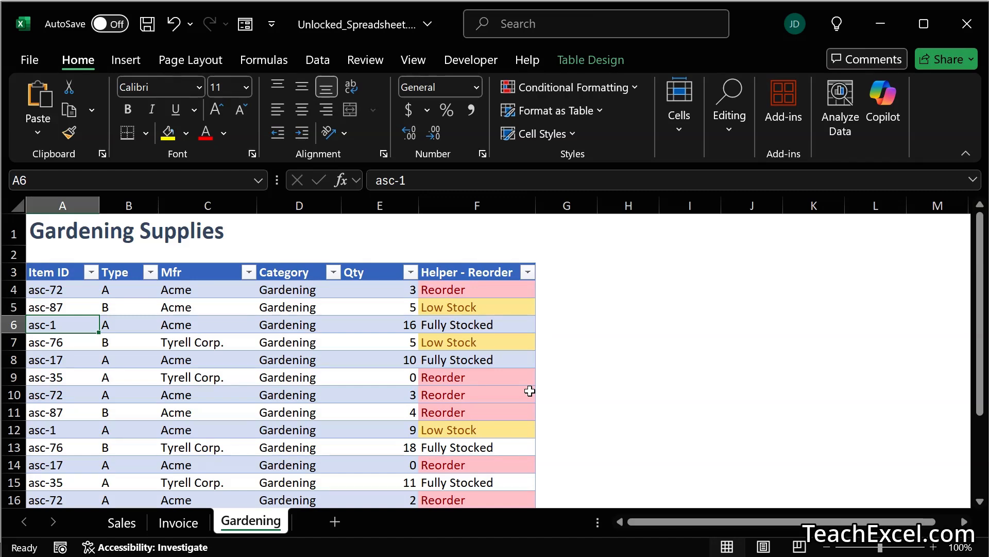
{"action": "mouse_move", "coordinate": [179, 503]}
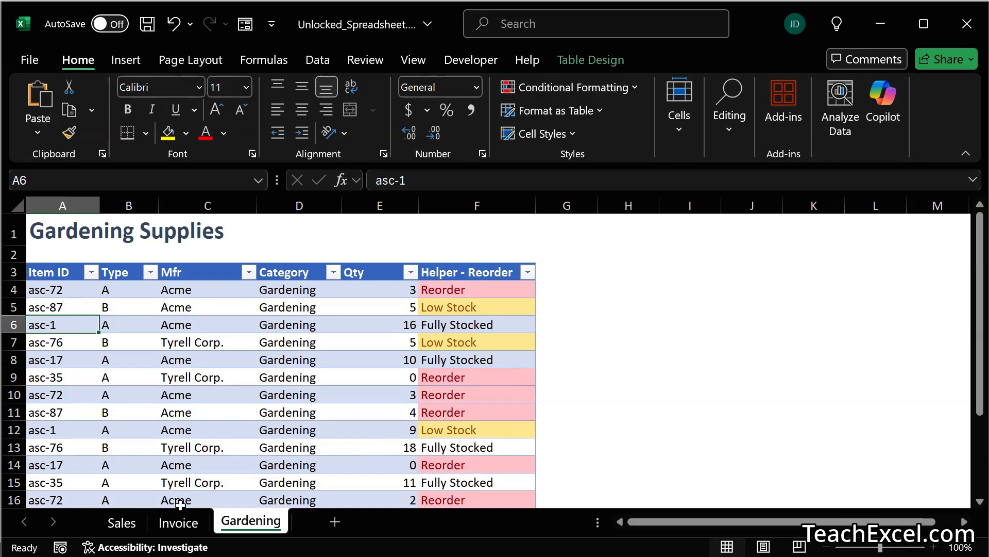
Review the Invoice sheet, then return to the Sales sheet
{"action": "left_click", "coordinate": [178, 521]}
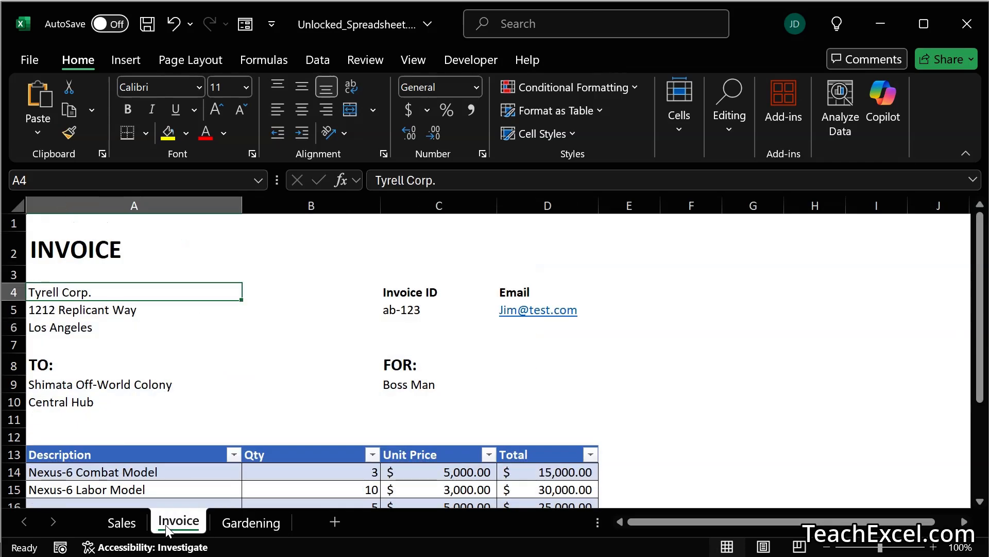
{"action": "left_click", "coordinate": [121, 521]}
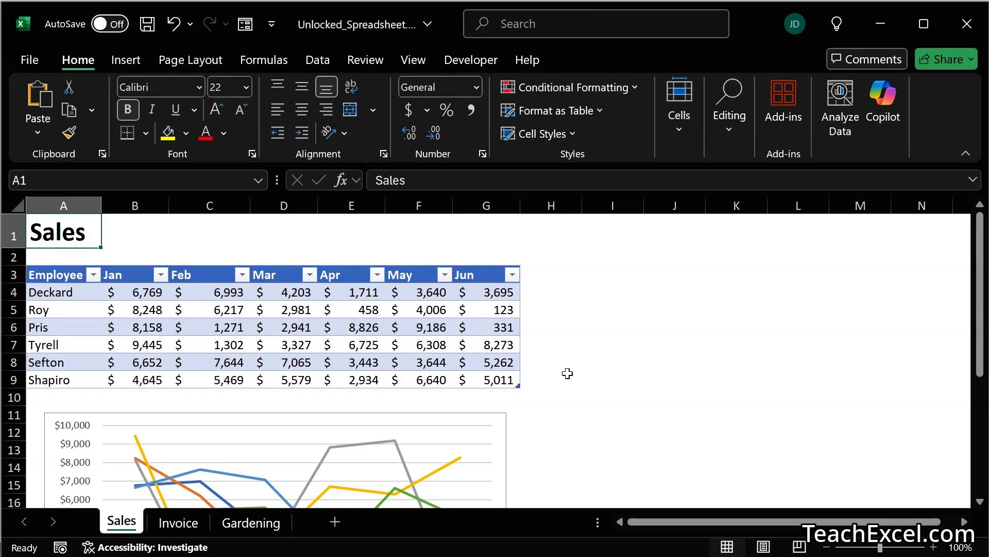
{"action": "mouse_move", "coordinate": [627, 334]}
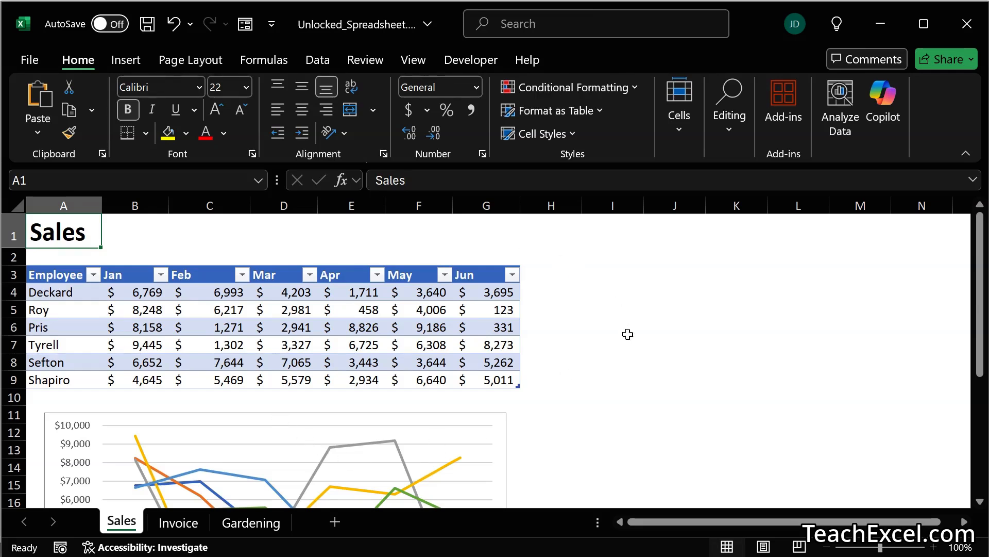